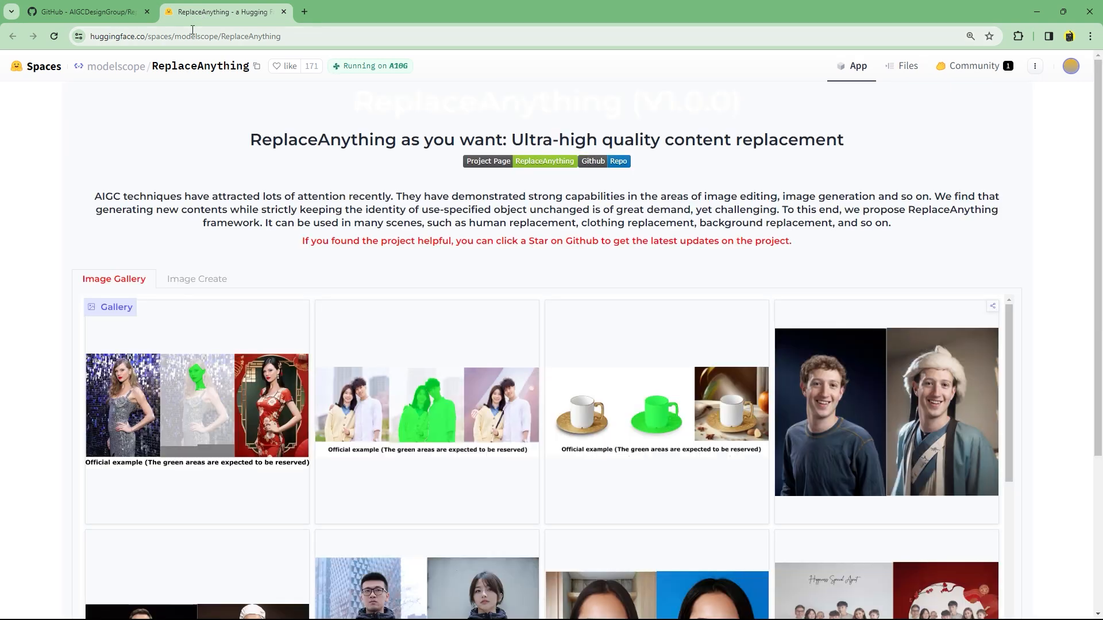
pyautogui.moveTo(1083, 237)
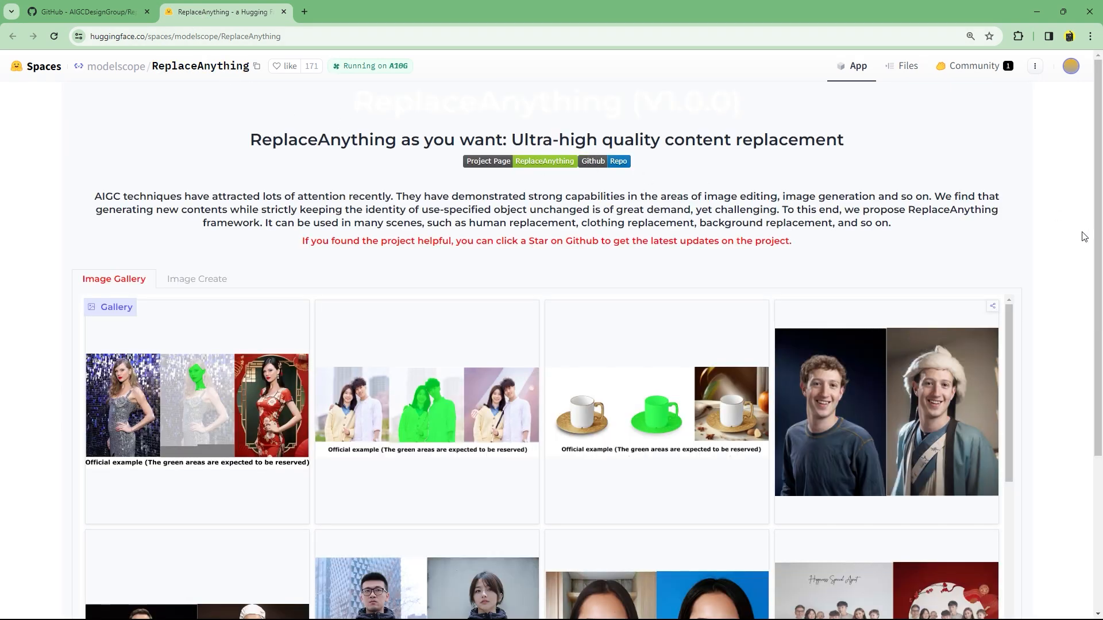
# Upload the standing-woman photo and mark the woman as the object to keep
pyautogui.scroll(-3)
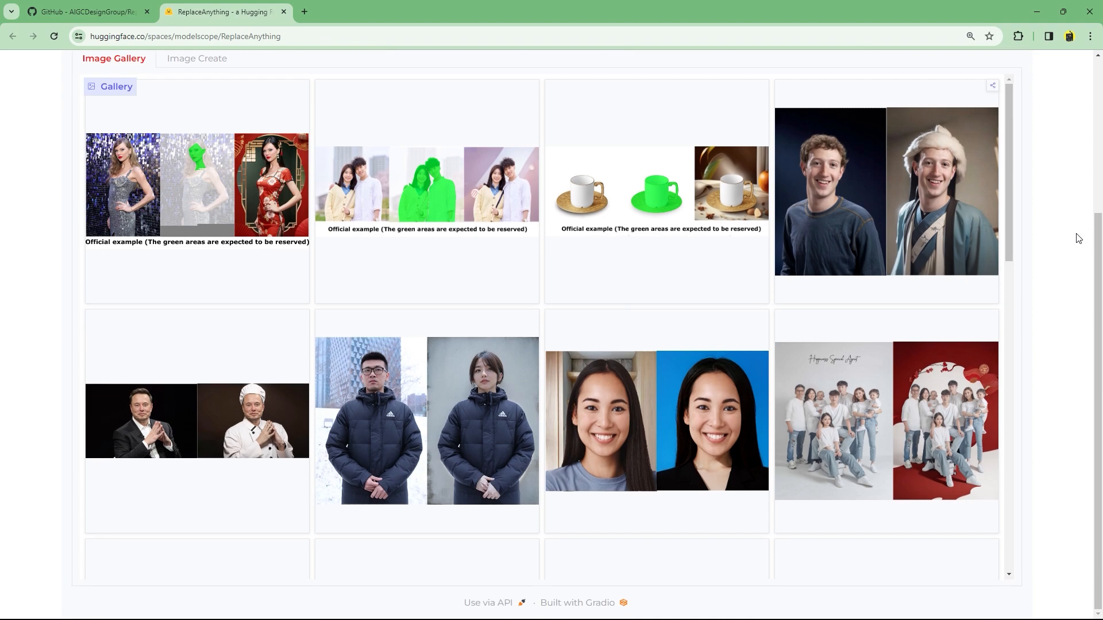
pyautogui.scroll(3)
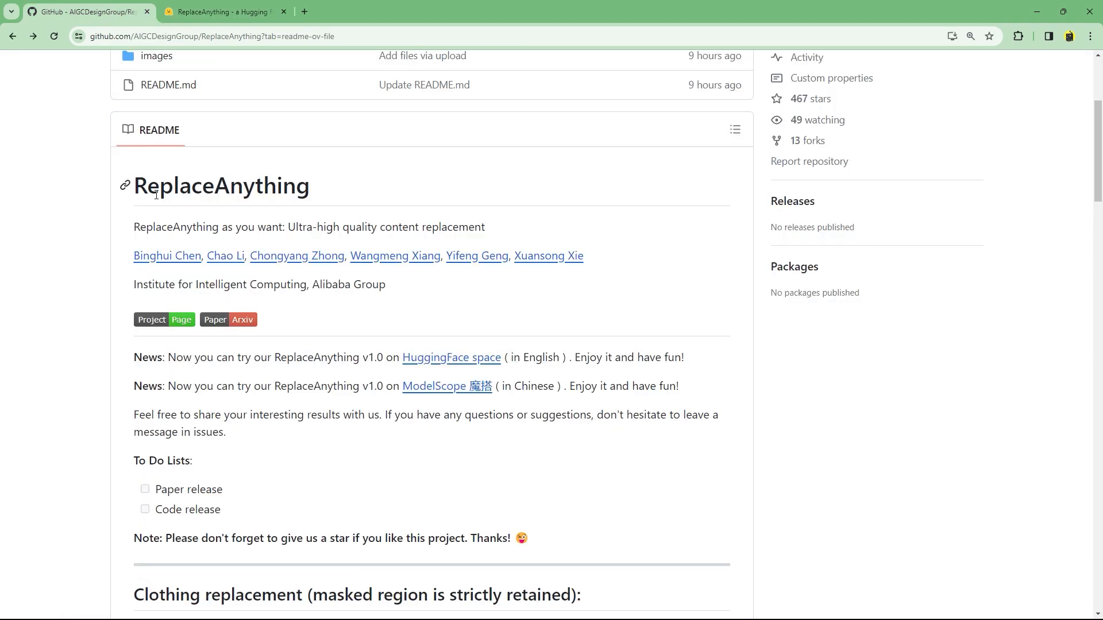
pyautogui.scroll(-3)
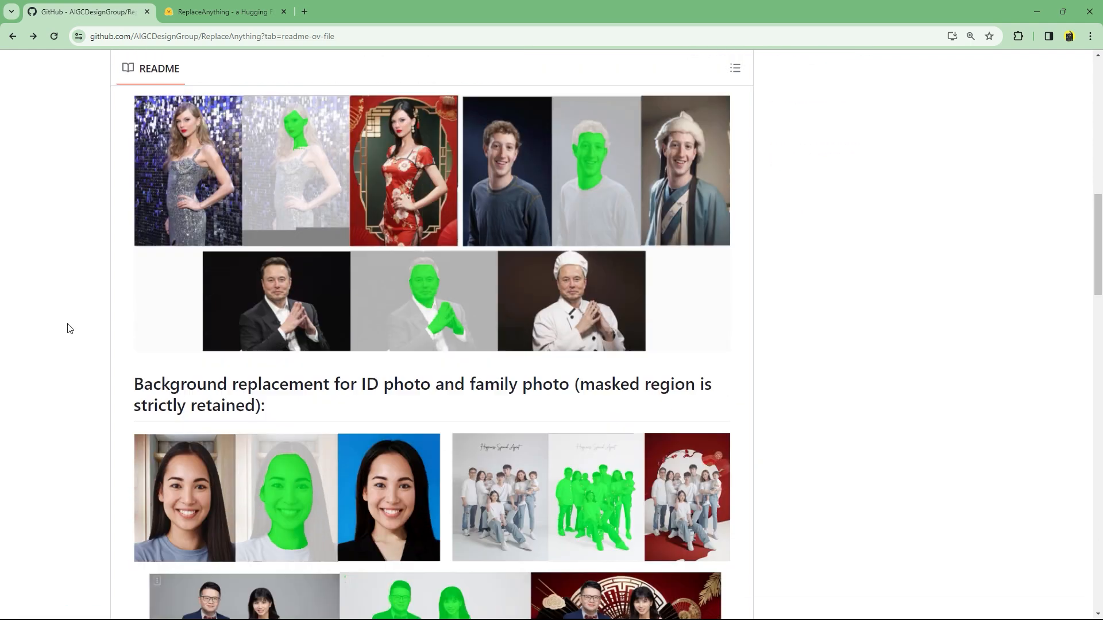
pyautogui.scroll(-3)
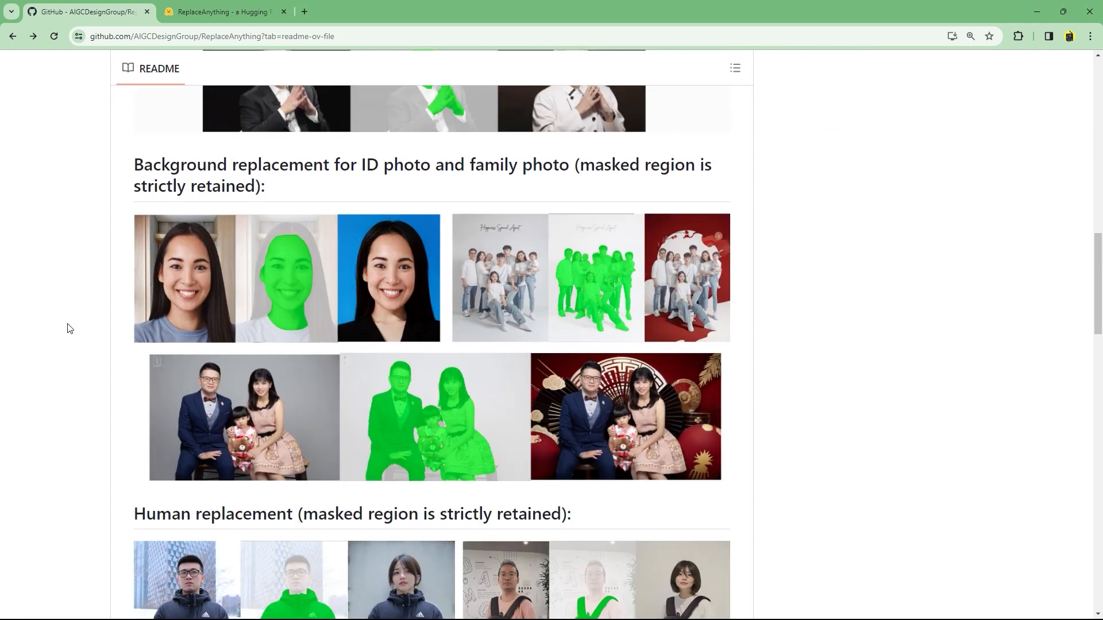
pyautogui.scroll(-3)
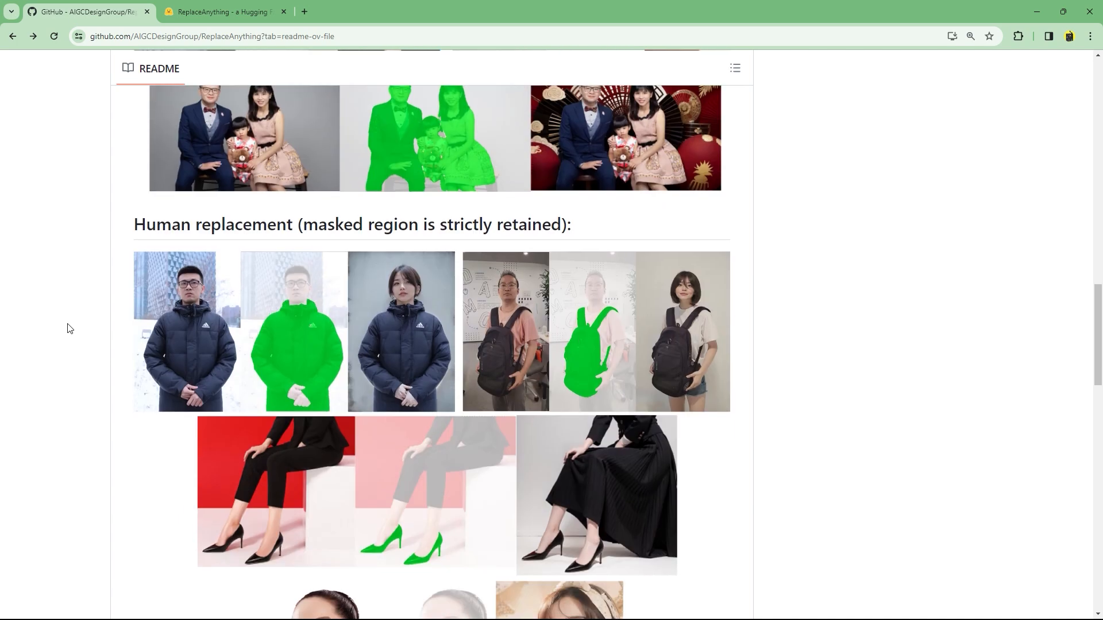
pyautogui.scroll(-3)
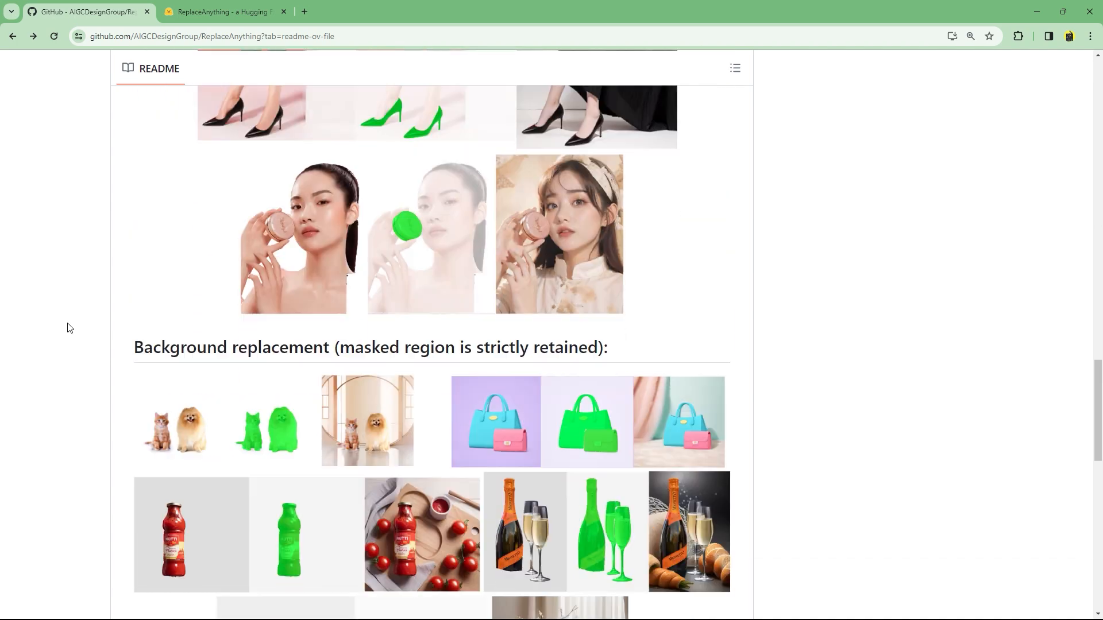
pyautogui.scroll(-3)
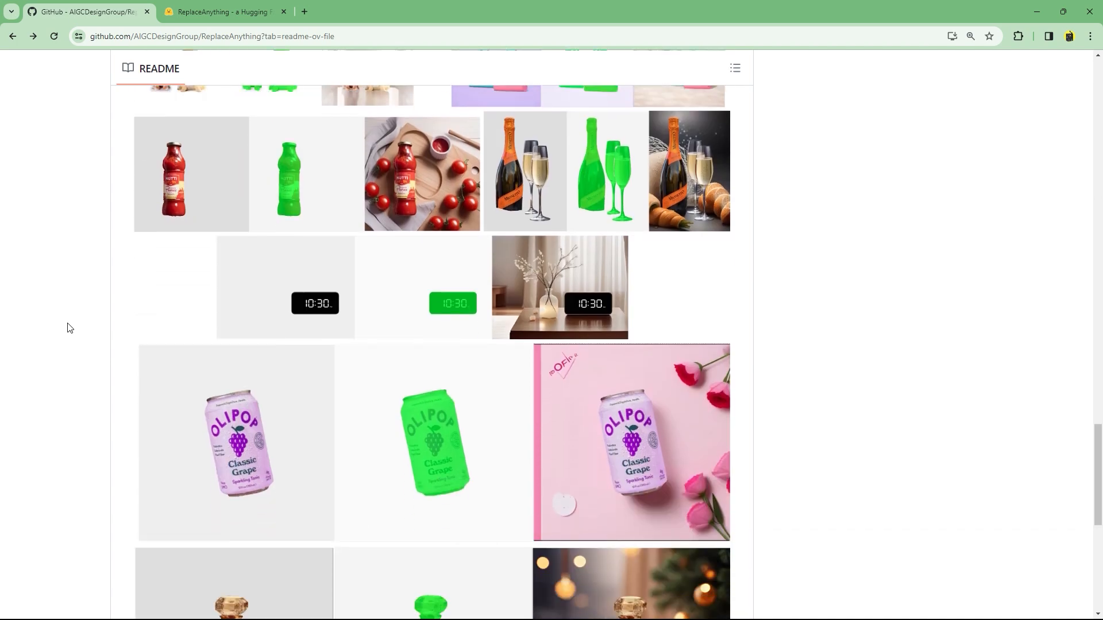
pyautogui.scroll(-3)
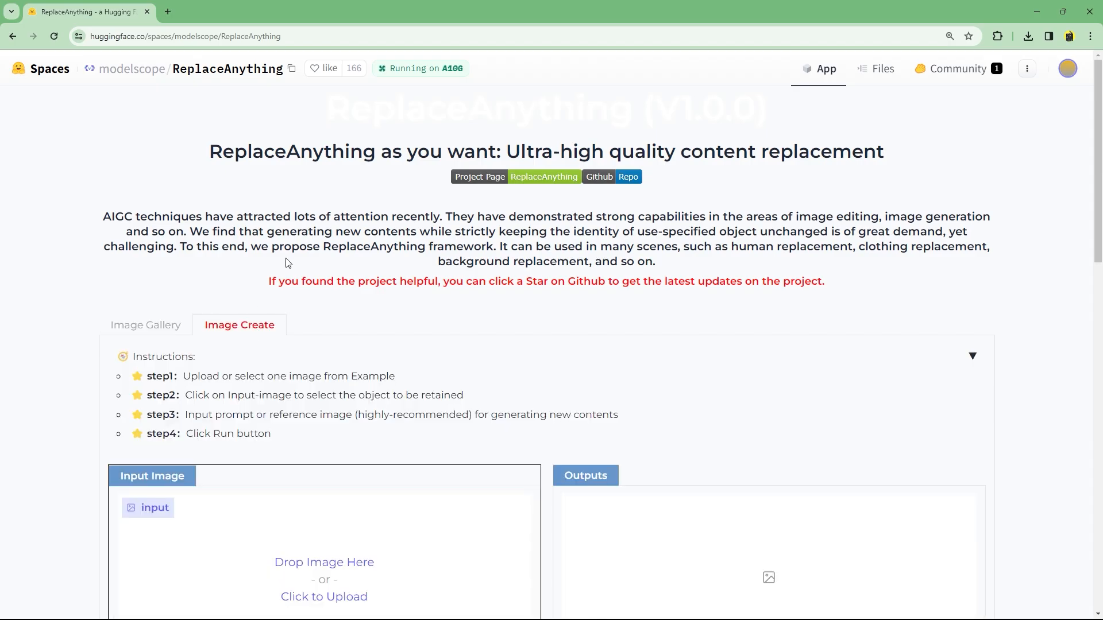
pyautogui.click(324, 597)
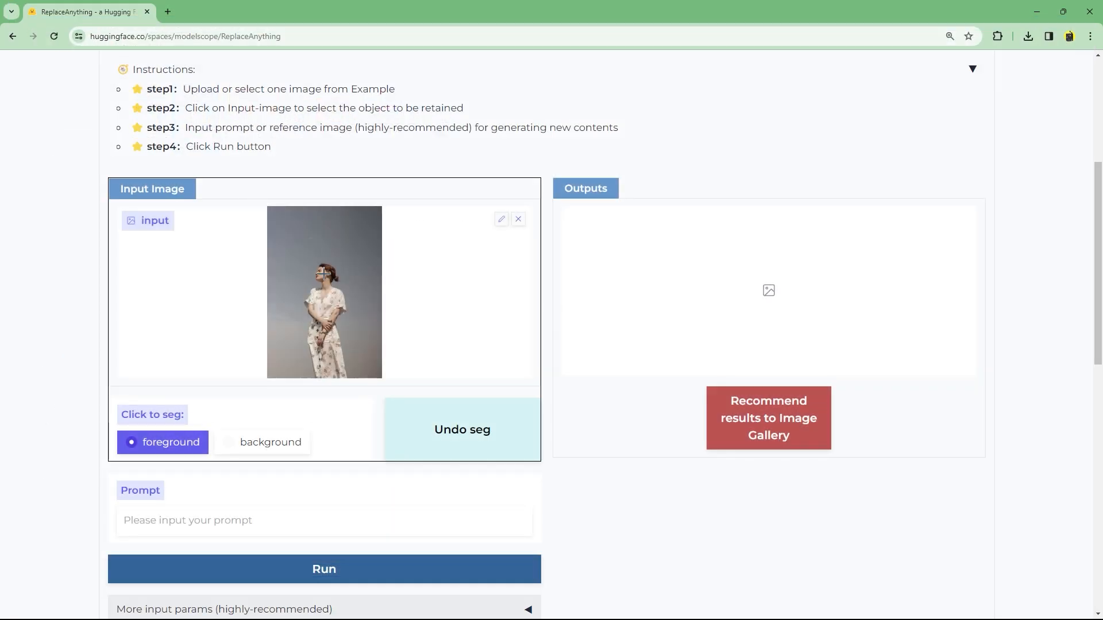
pyautogui.click(324, 275)
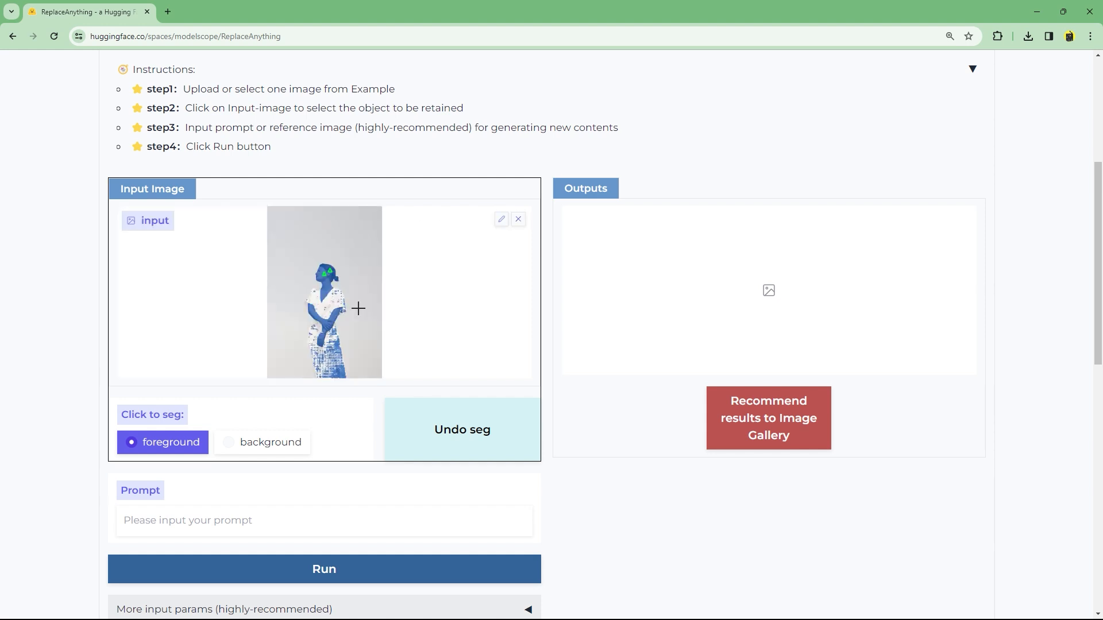
# Reload the woman's photo and add her face to the kept region for the desert black-suit prompt
pyautogui.click(518, 219)
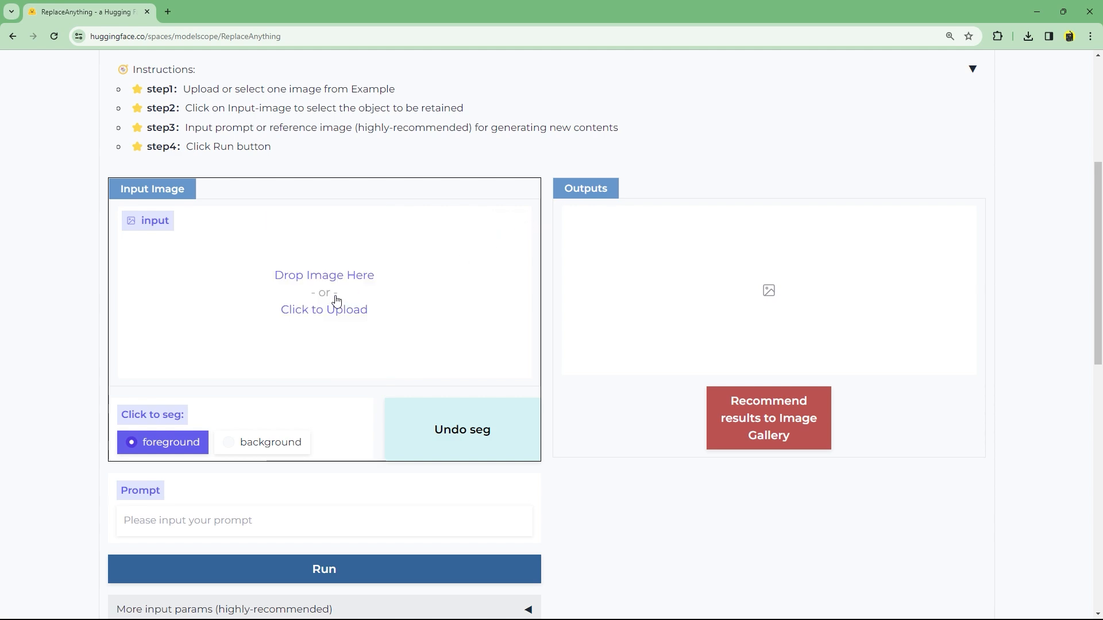
pyautogui.click(324, 309)
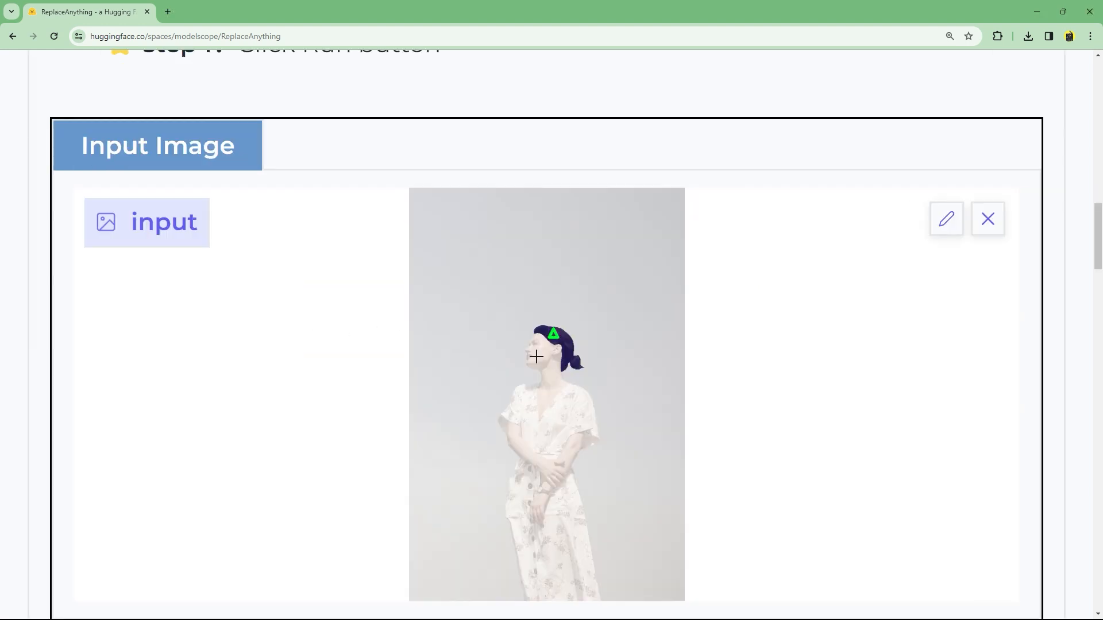
pyautogui.click(535, 356)
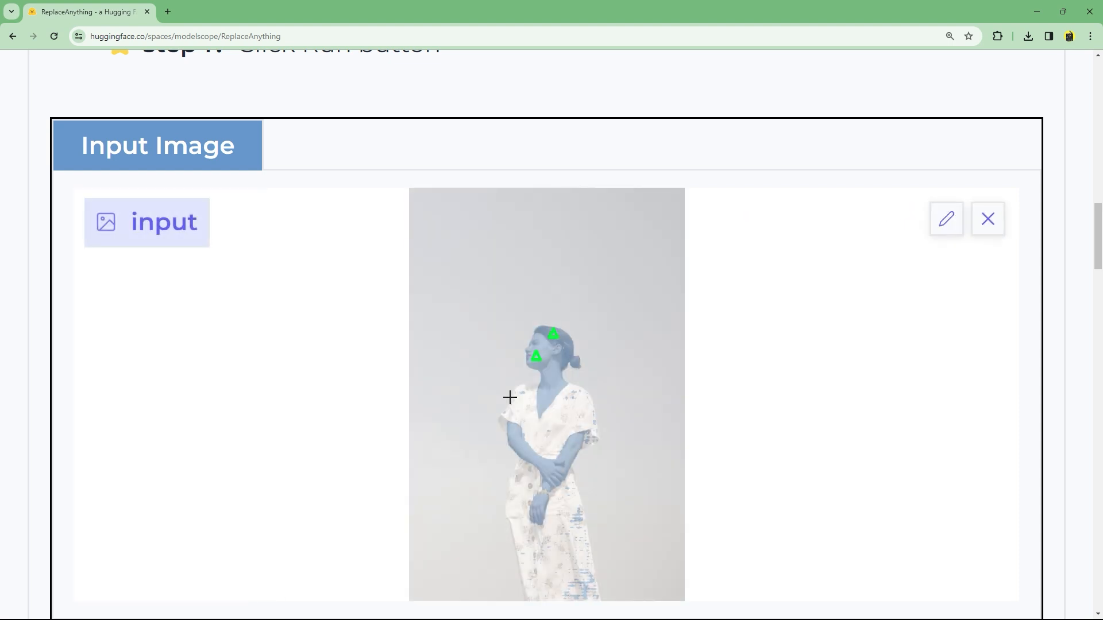
pyautogui.scroll(-3)
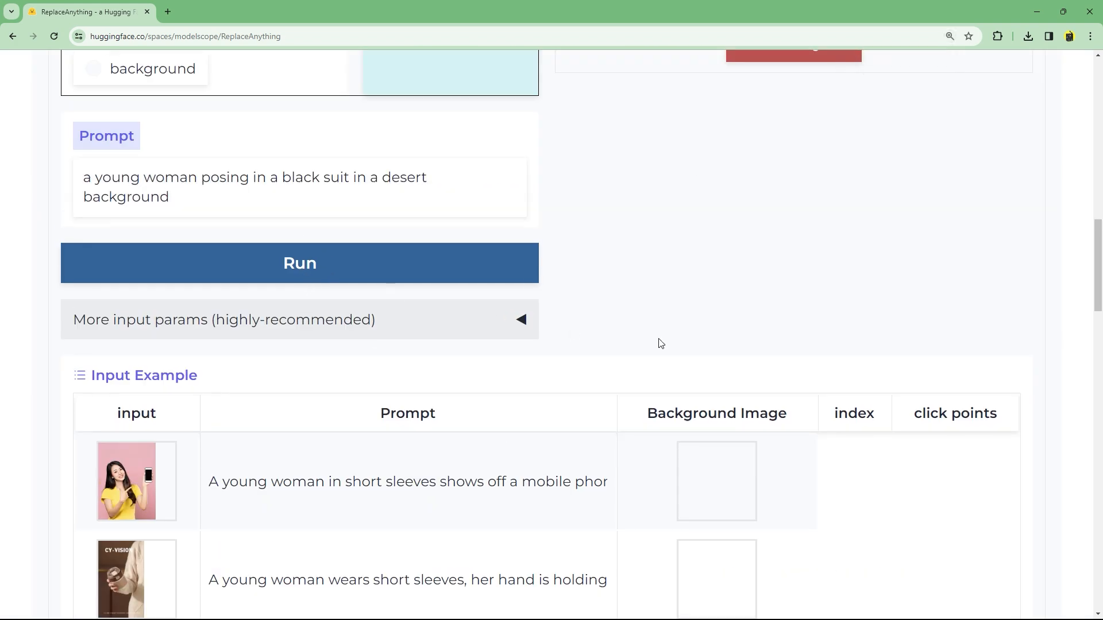
# Compare the generated desert-background variants, including the fourth and second results
pyautogui.scroll(3)
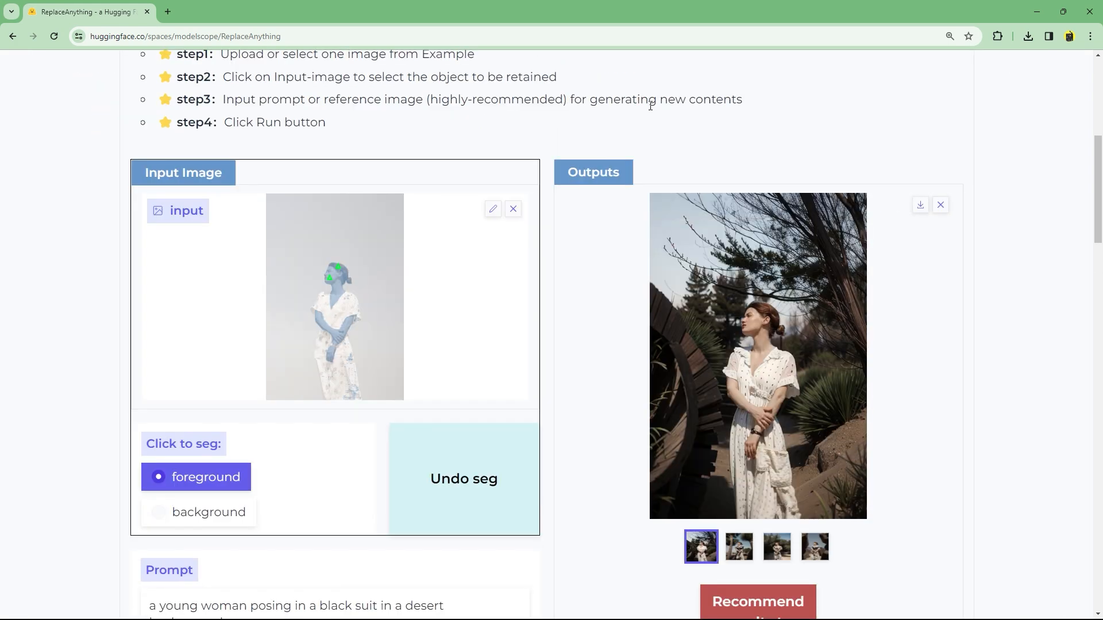
pyautogui.scroll(-3)
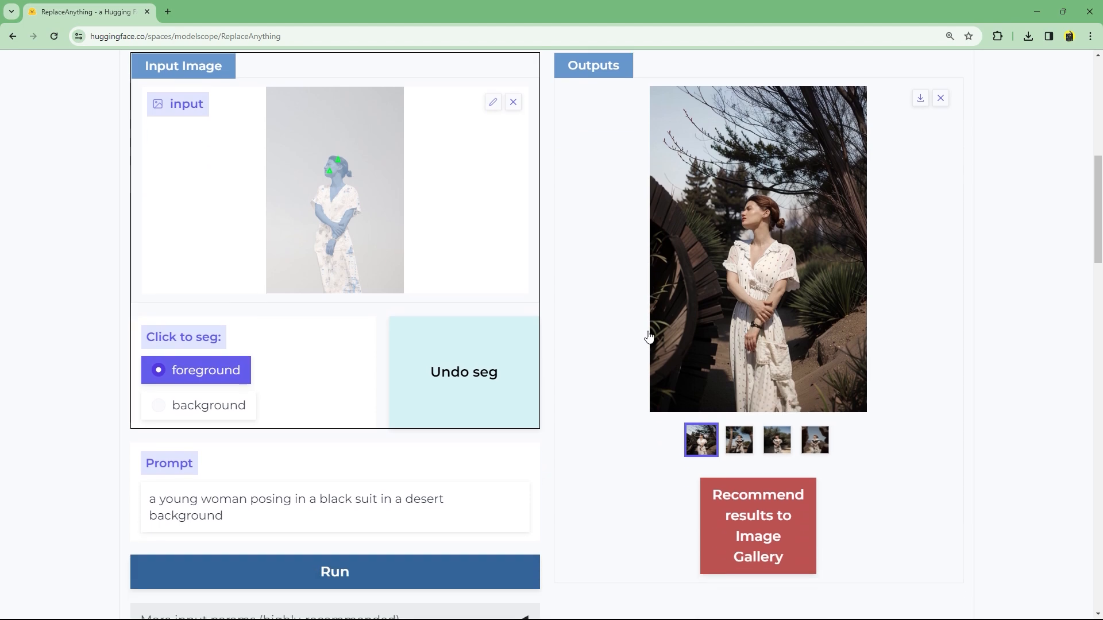
pyautogui.scroll(-3)
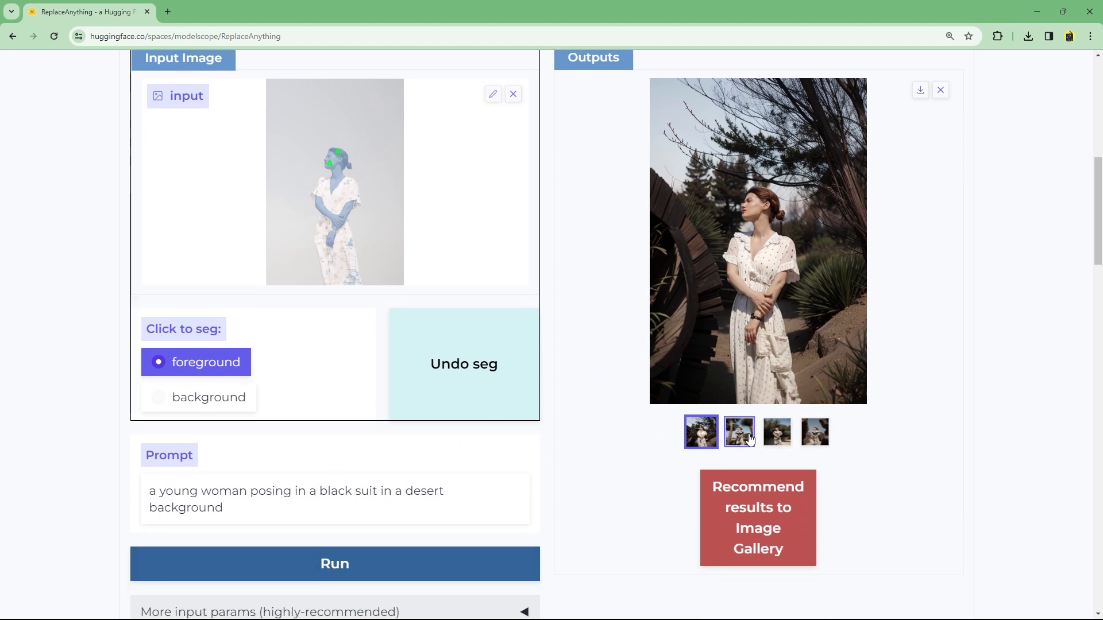
pyautogui.click(813, 431)
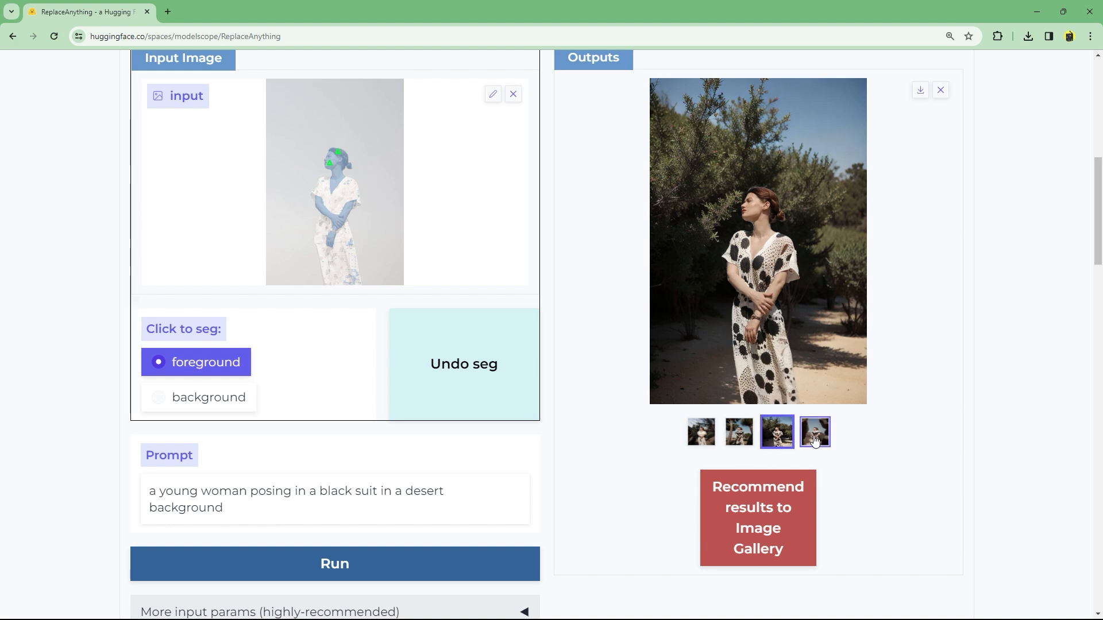
pyautogui.click(334, 563)
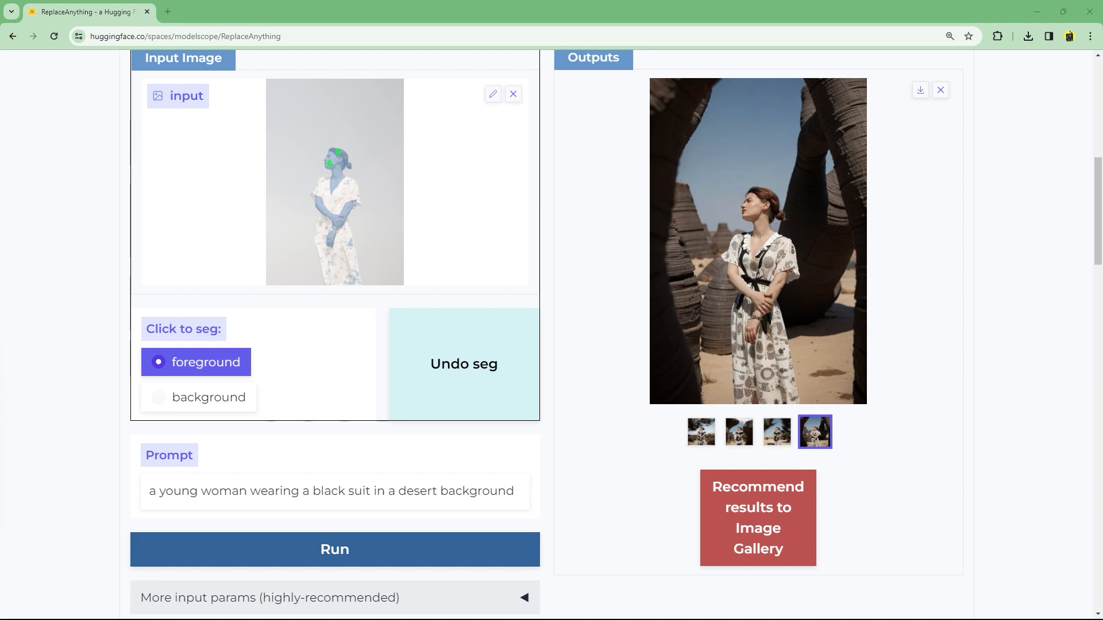
pyautogui.moveTo(713, 416)
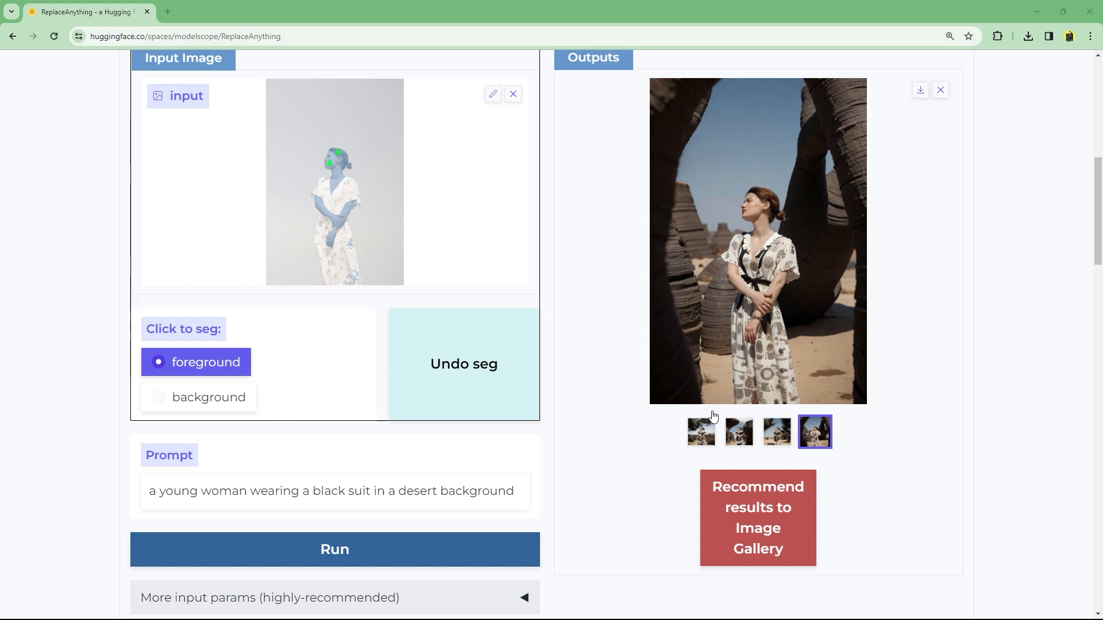
pyautogui.click(739, 432)
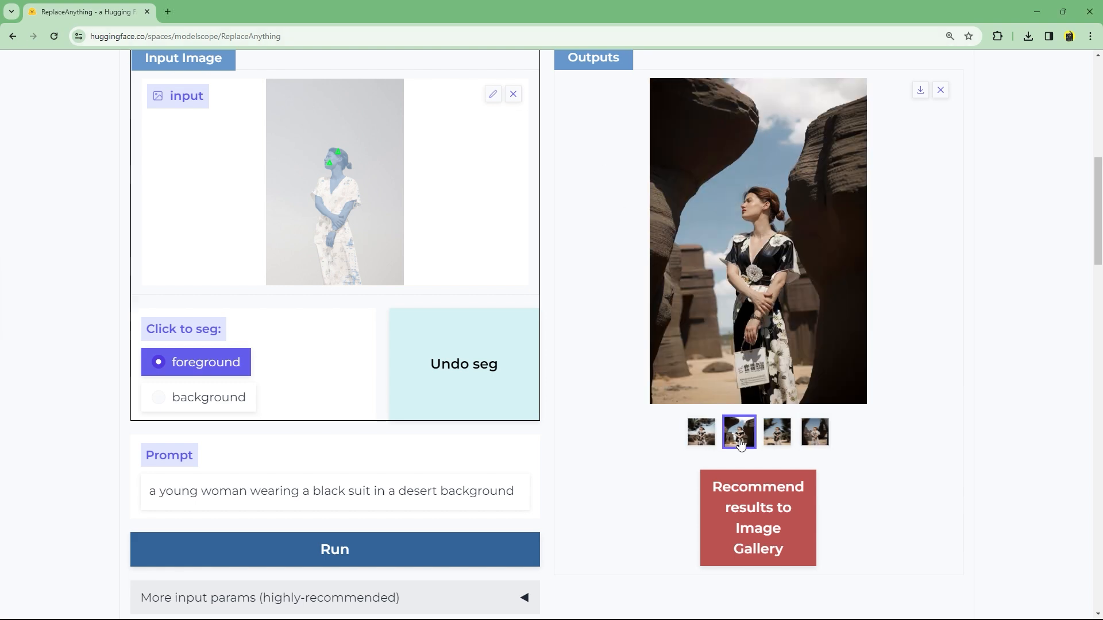
# Load the Nvidia GPU card picture from the Open dialog as the new input image
pyautogui.click(813, 432)
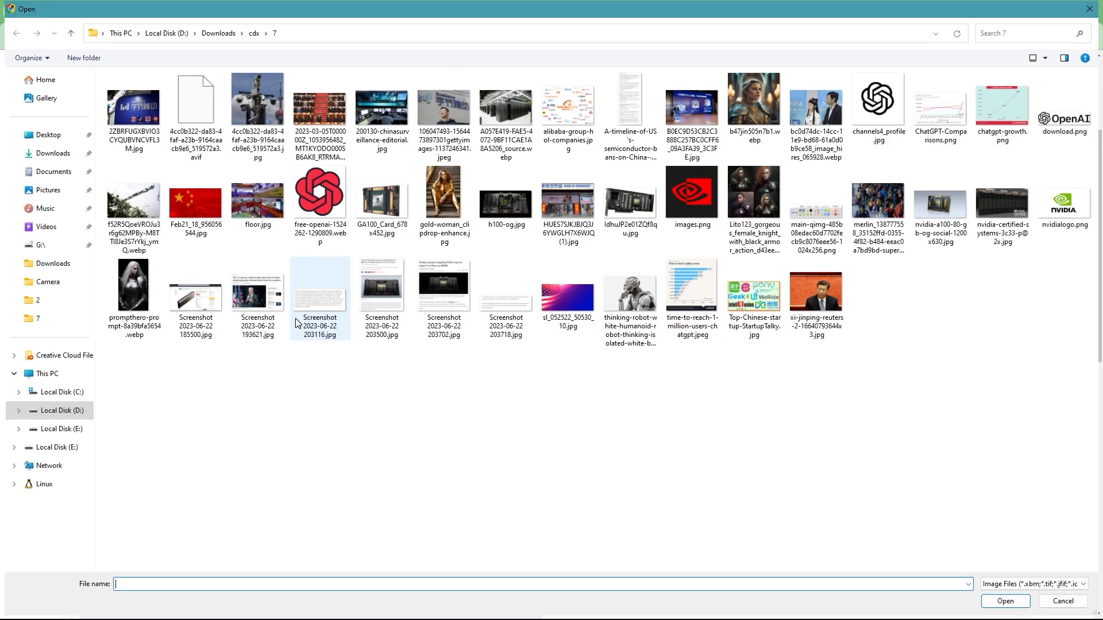
pyautogui.click(628, 199)
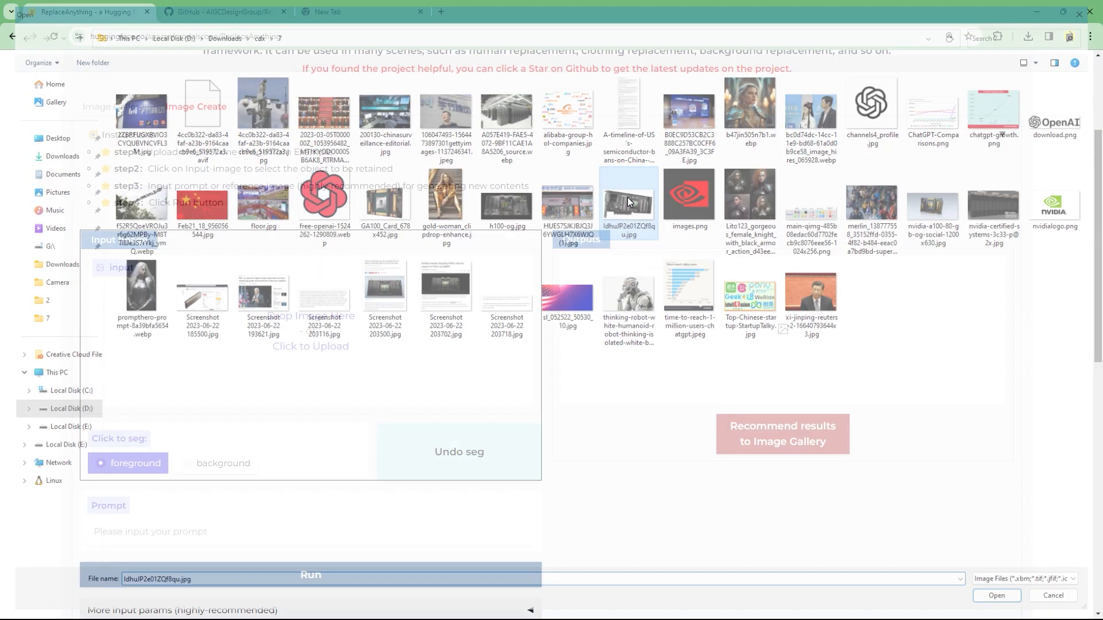
pyautogui.click(995, 596)
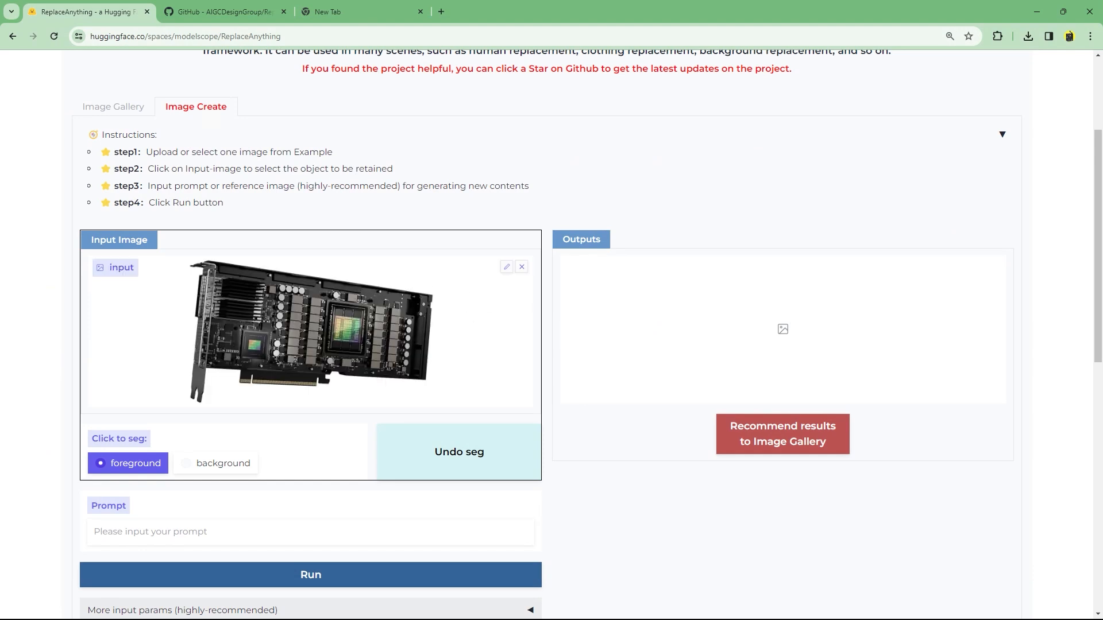
# Mark the GPU card as kept object and review the second and fourth volcano results
pyautogui.click(337, 318)
pyautogui.write('a gpu in a volcano')
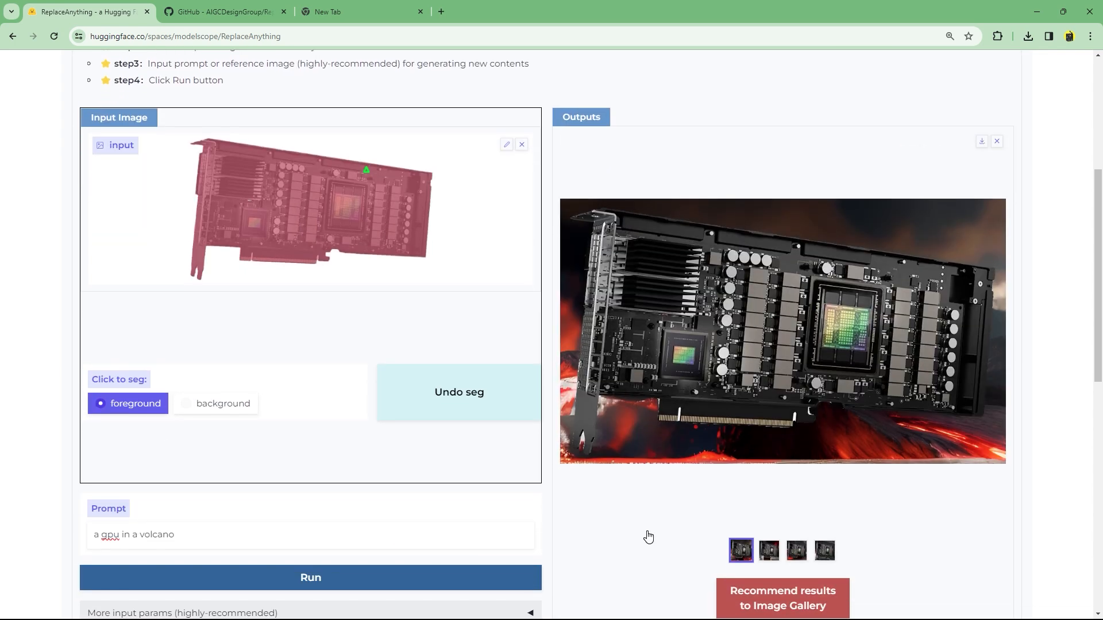
pyautogui.click(767, 550)
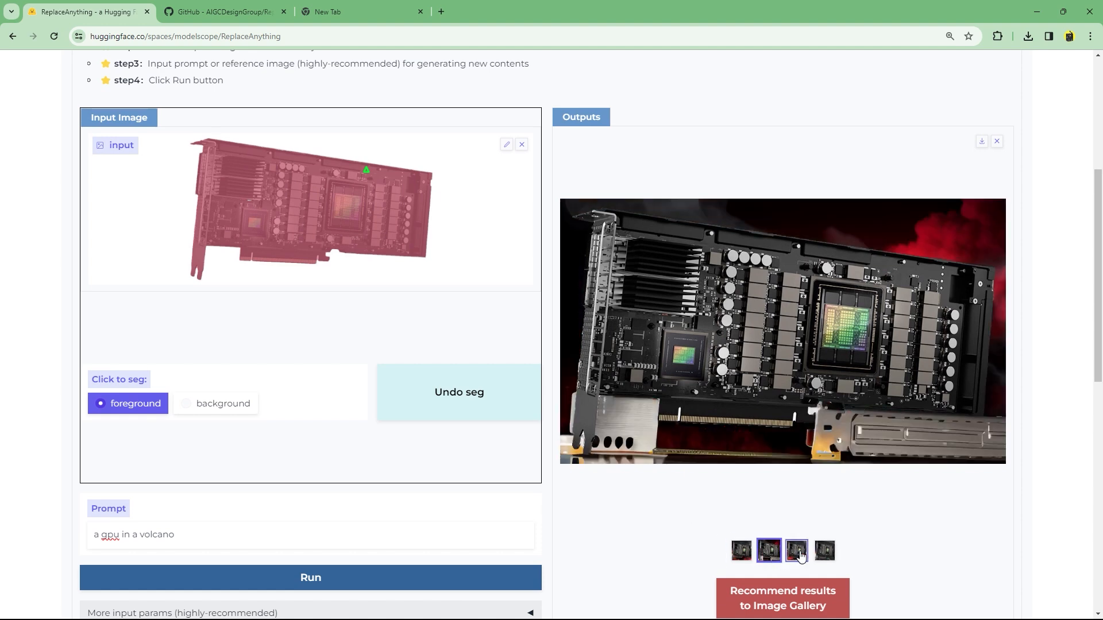
pyautogui.click(824, 551)
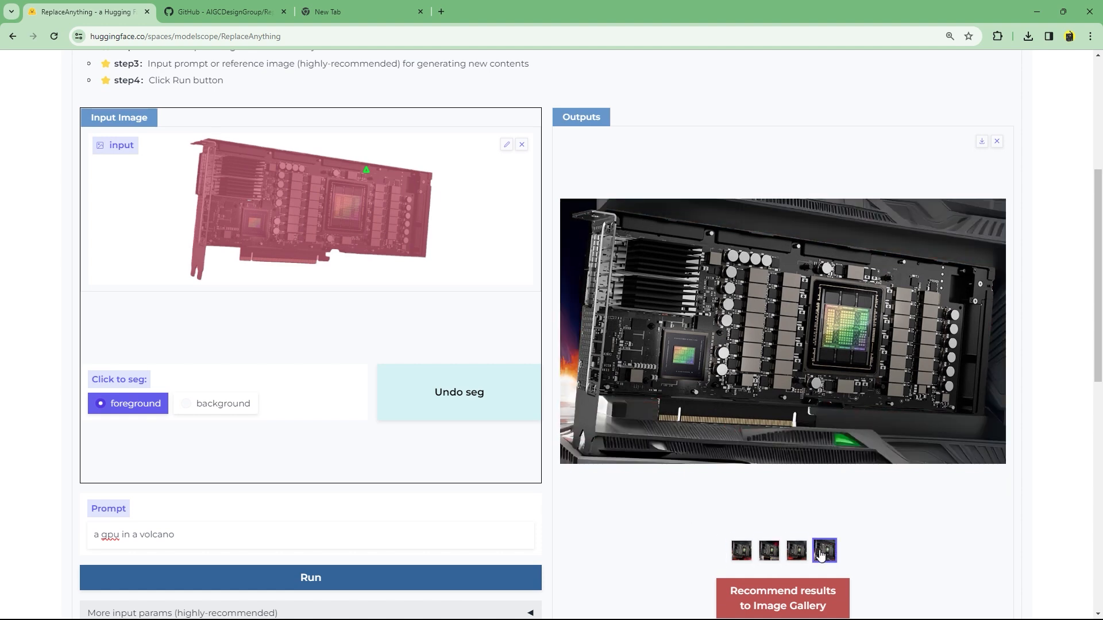
pyautogui.doubleClick(156, 534)
pyautogui.write('buddhist temple')
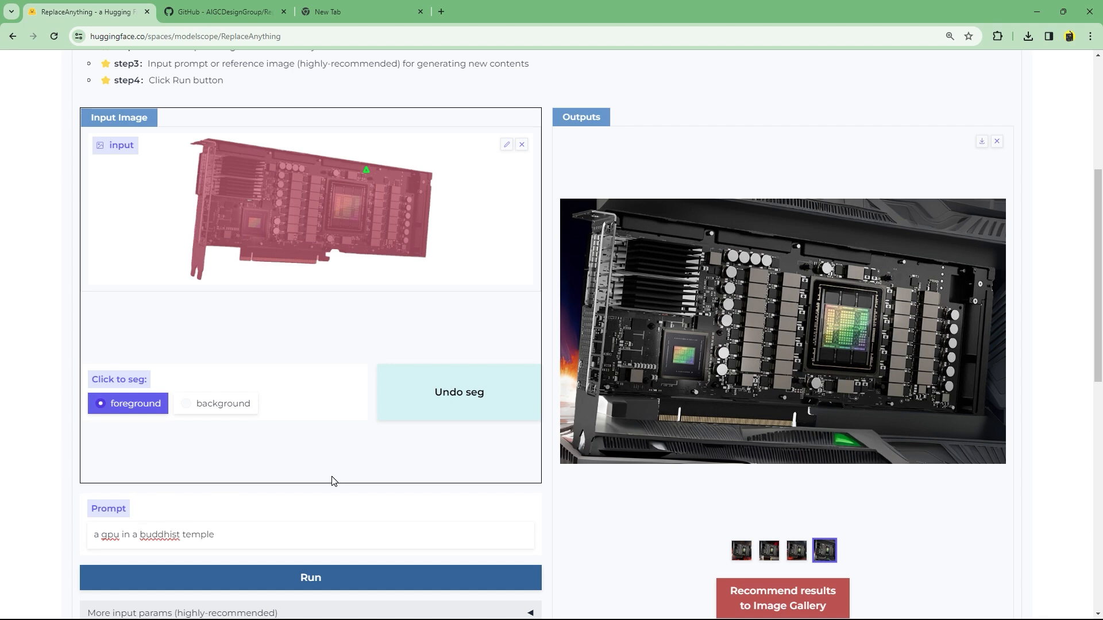
# Review the Buddhist temple and electric blue background variants of the GPU card
pyautogui.click(795, 550)
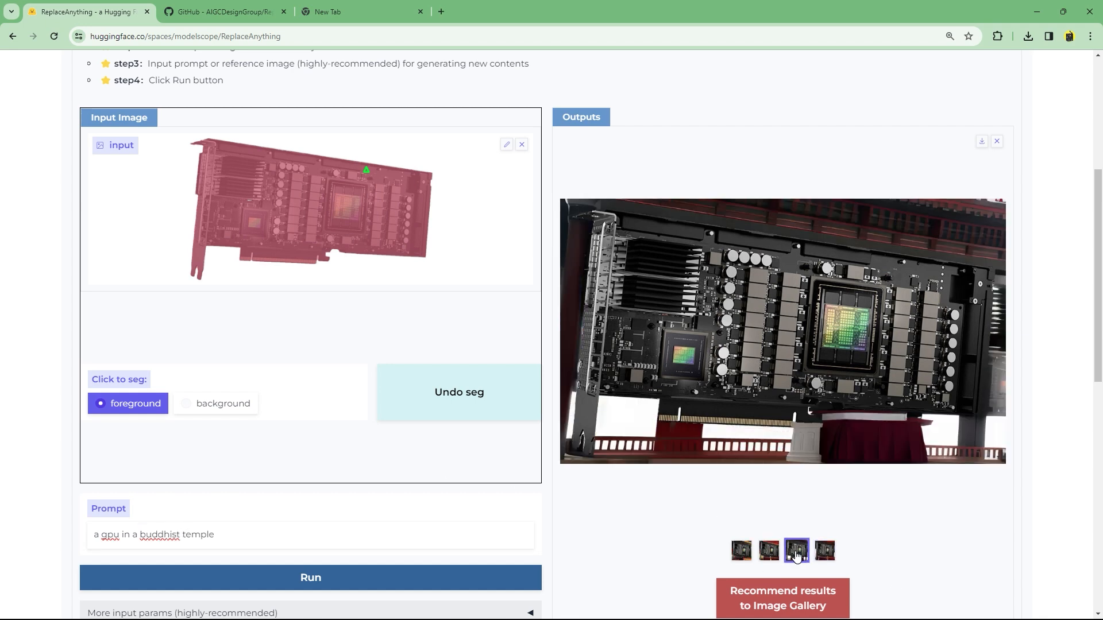
pyautogui.click(740, 551)
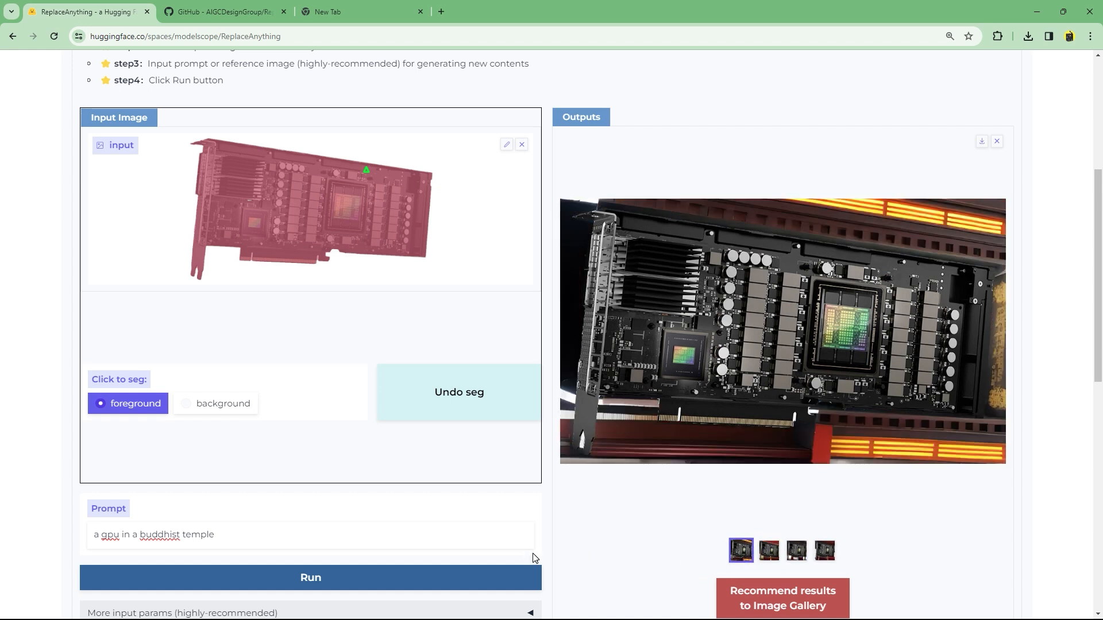
pyautogui.click(769, 492)
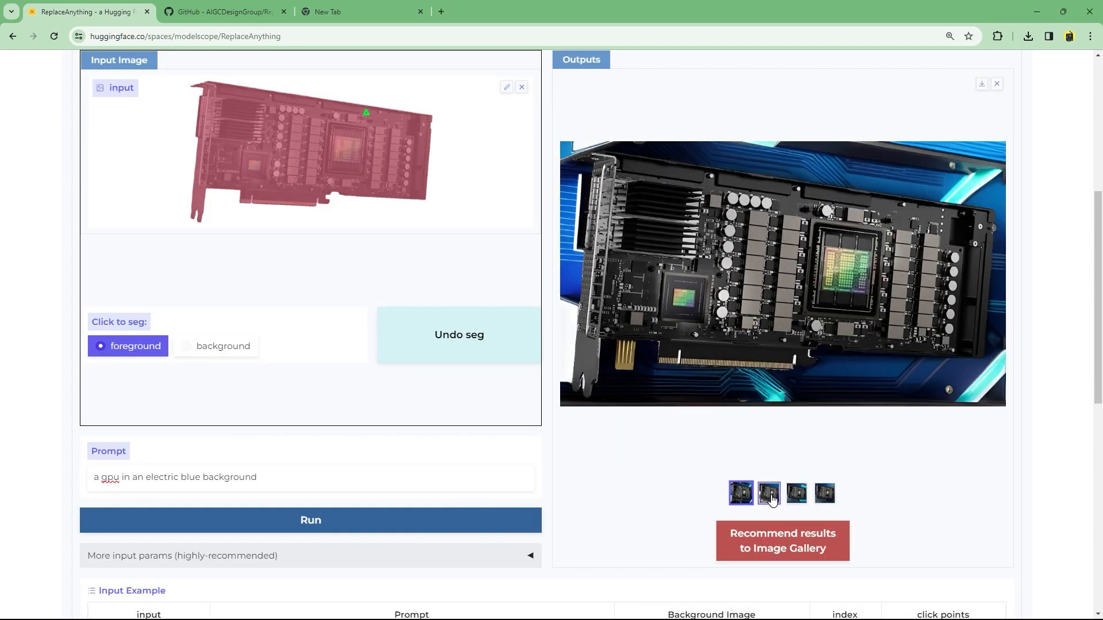
pyautogui.click(824, 493)
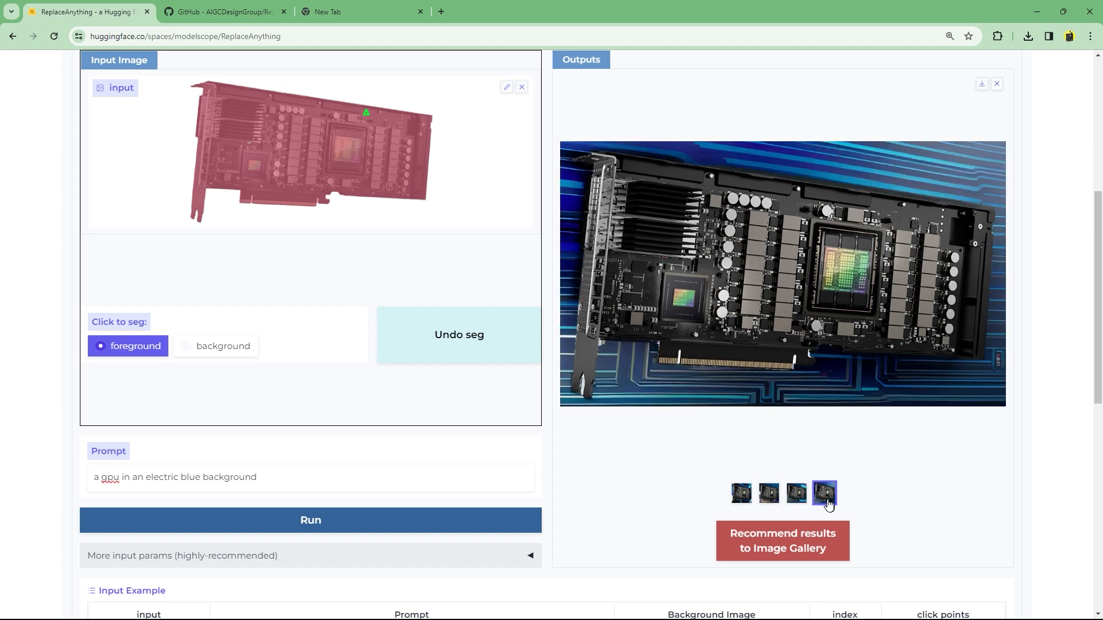
# Add a reference background image under More input params and prompt 'a gpu in a forest'
pyautogui.click(740, 493)
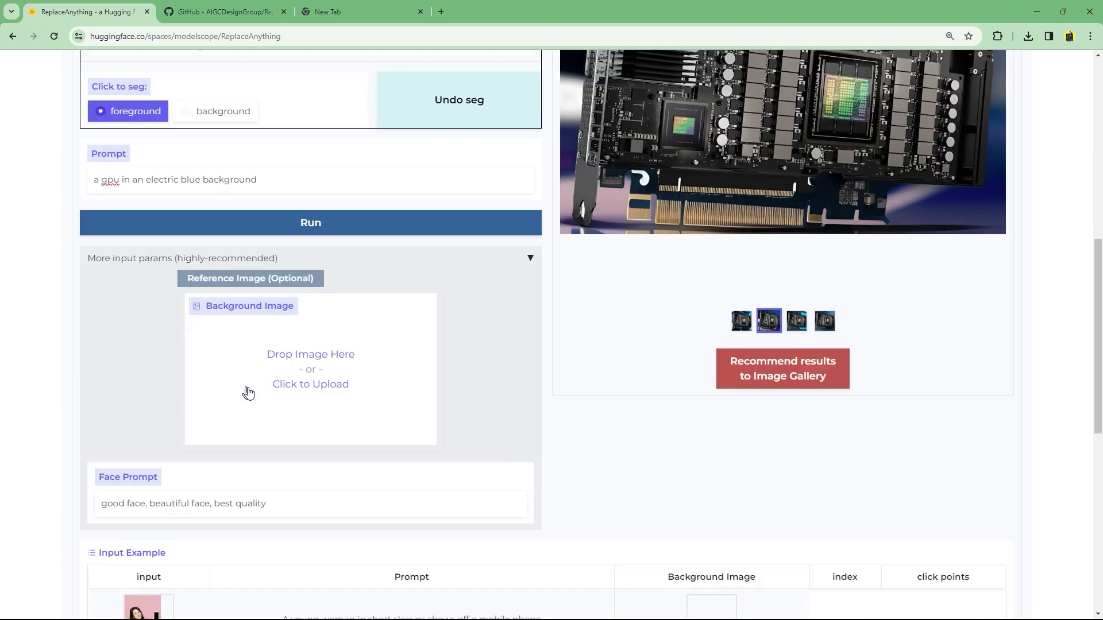
pyautogui.click(310, 383)
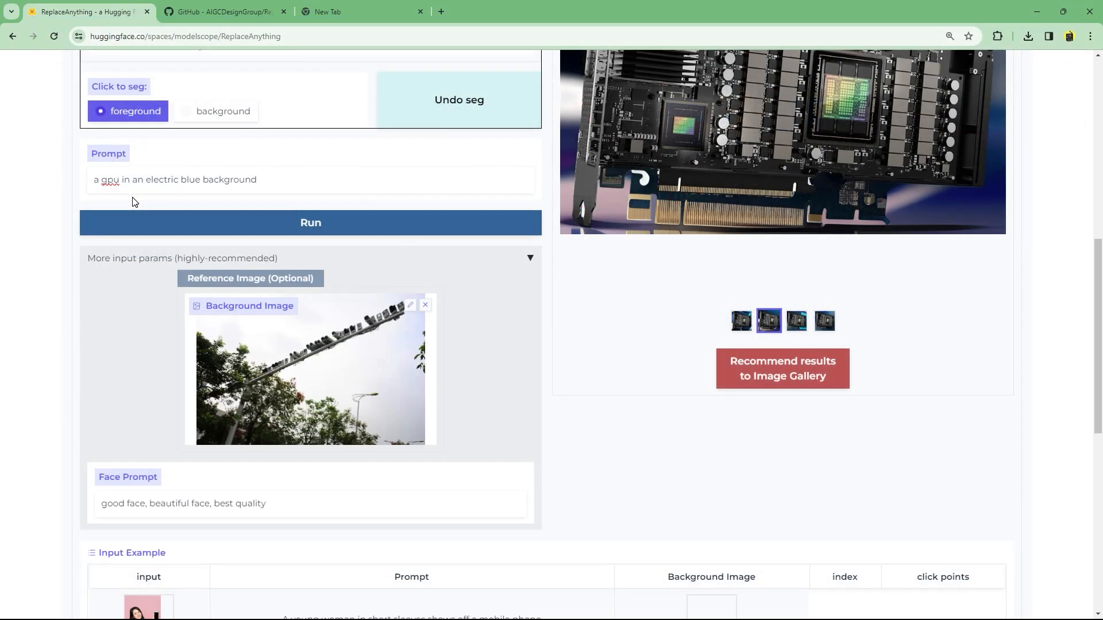
pyautogui.scroll(3)
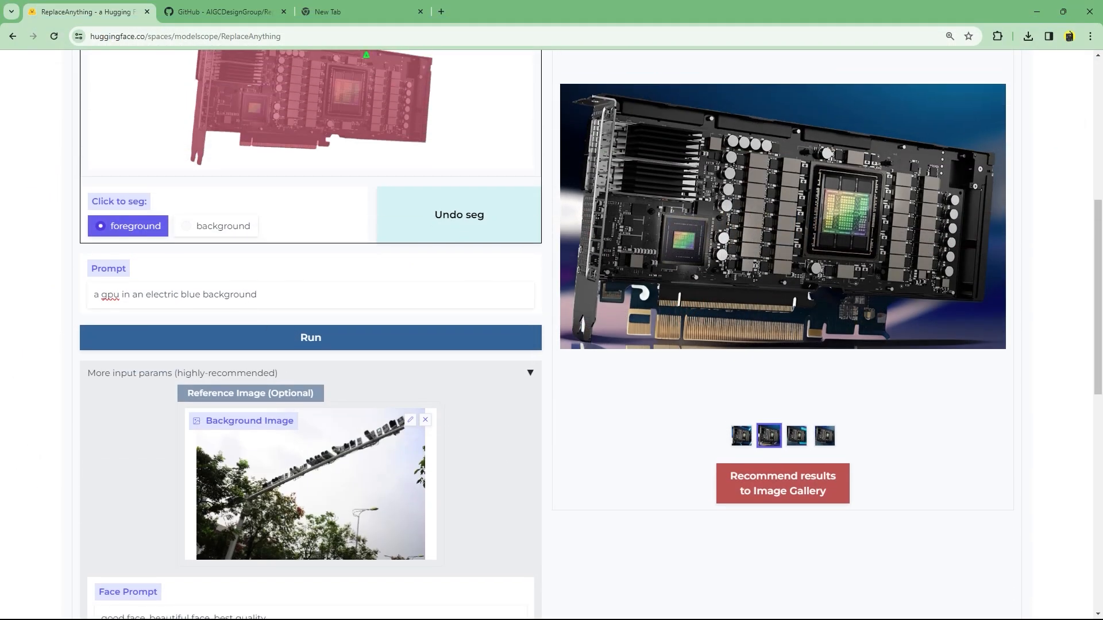
pyautogui.write('a gpu in a forest')
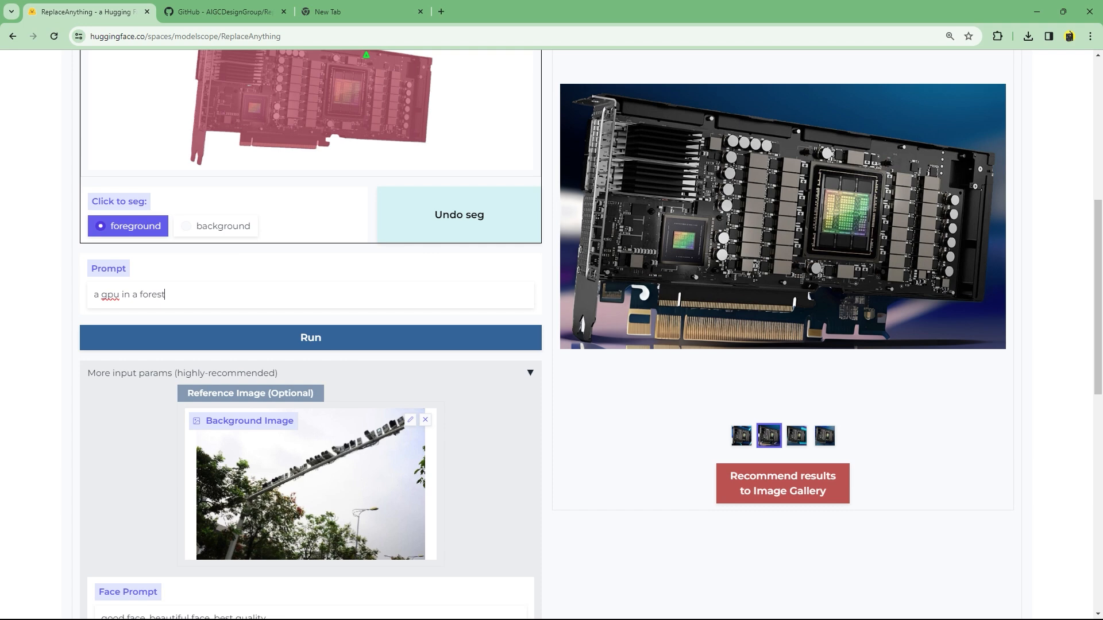
# Review the third and first forest-background GPU variants
pyautogui.click(795, 500)
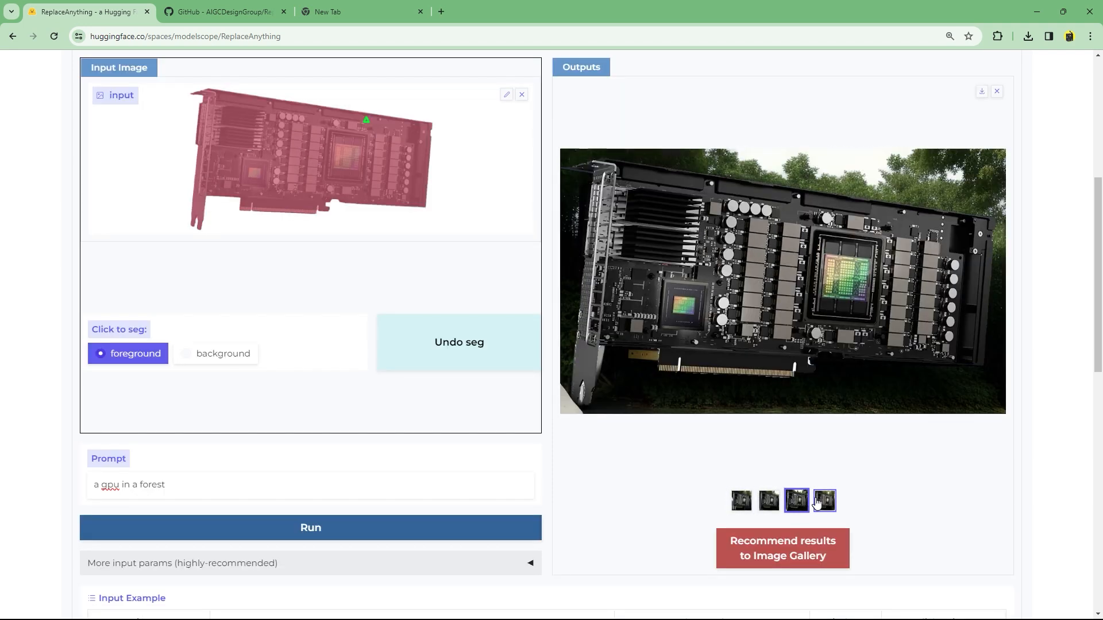
pyautogui.click(795, 500)
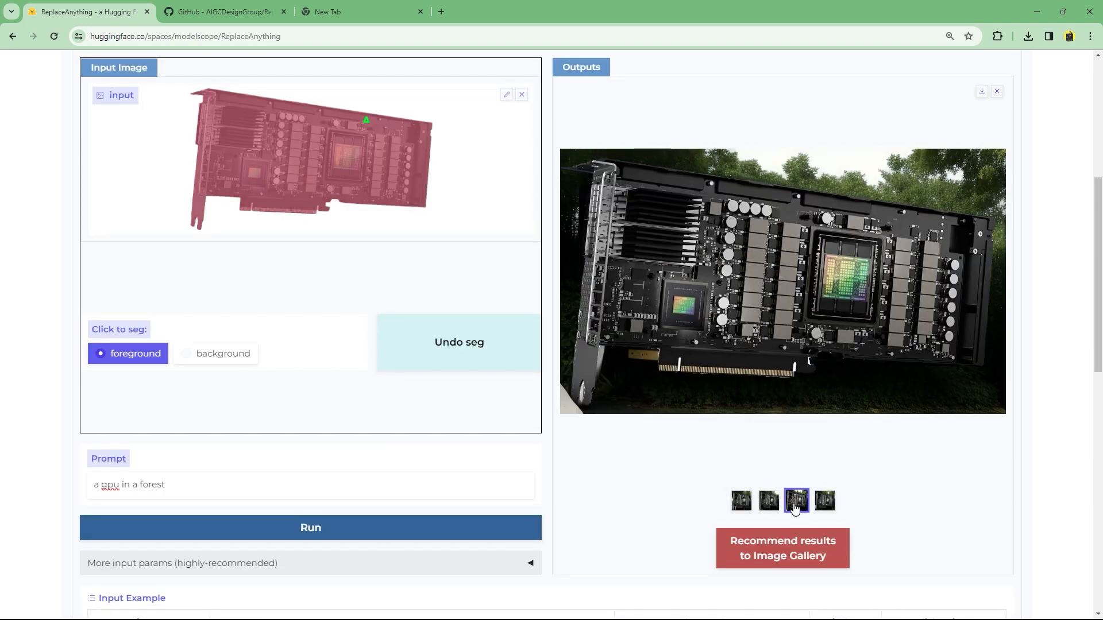
pyautogui.click(740, 501)
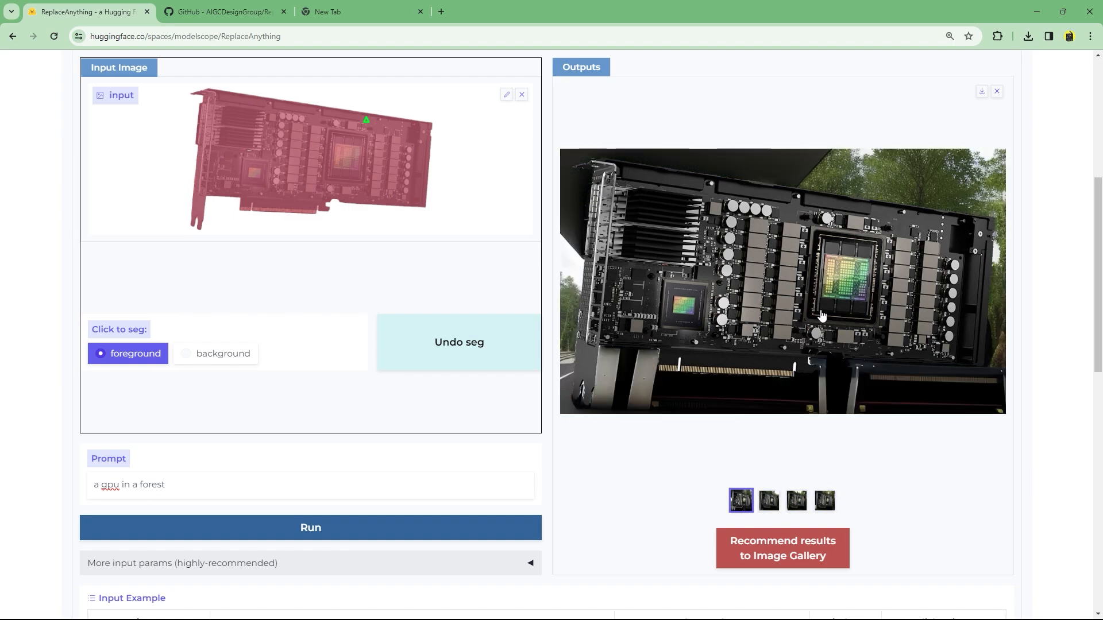